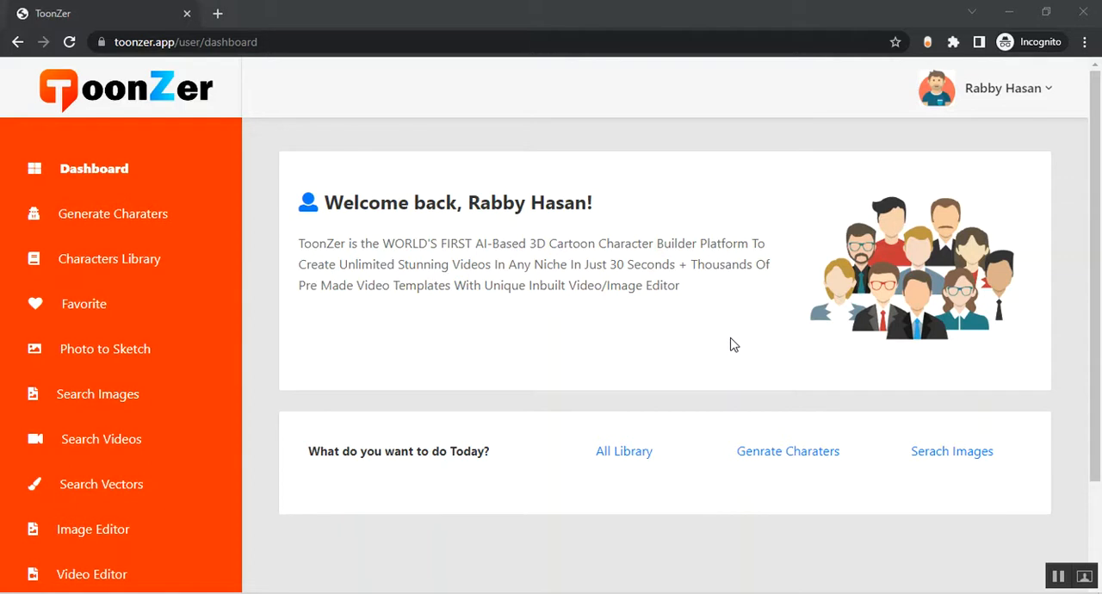
mouse_move(114, 213)
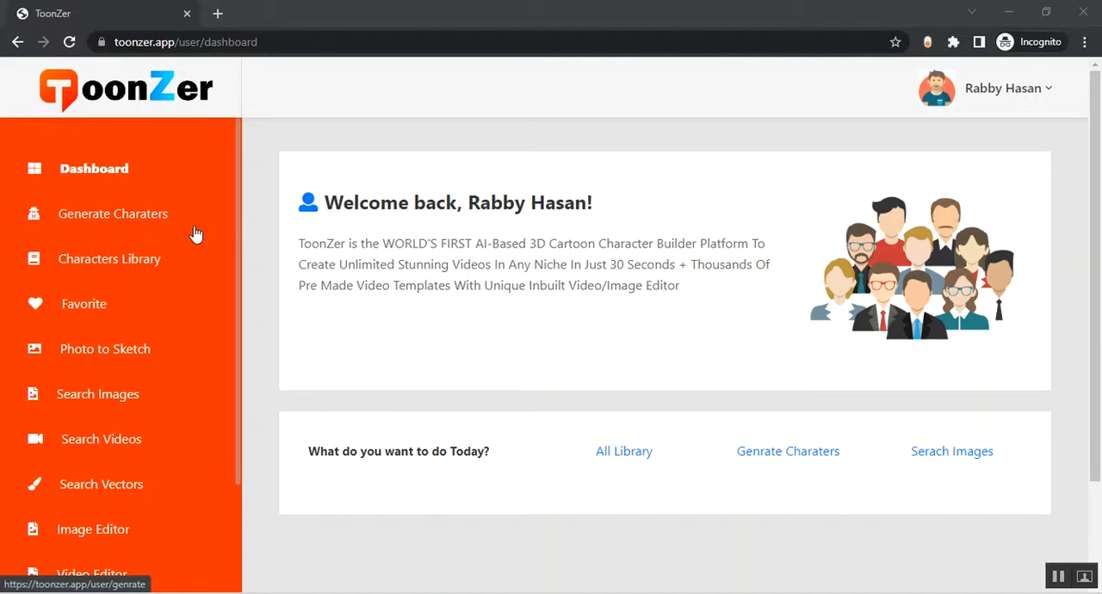
Generate a MALE 3D cartoon character from the Generate Characters page
click(113, 213)
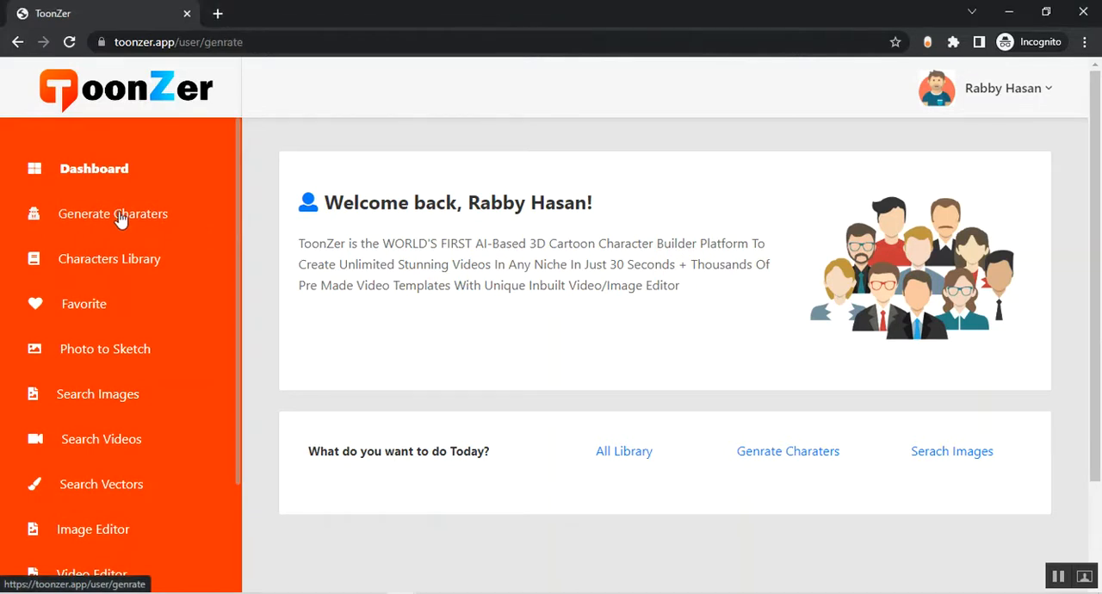
click(113, 214)
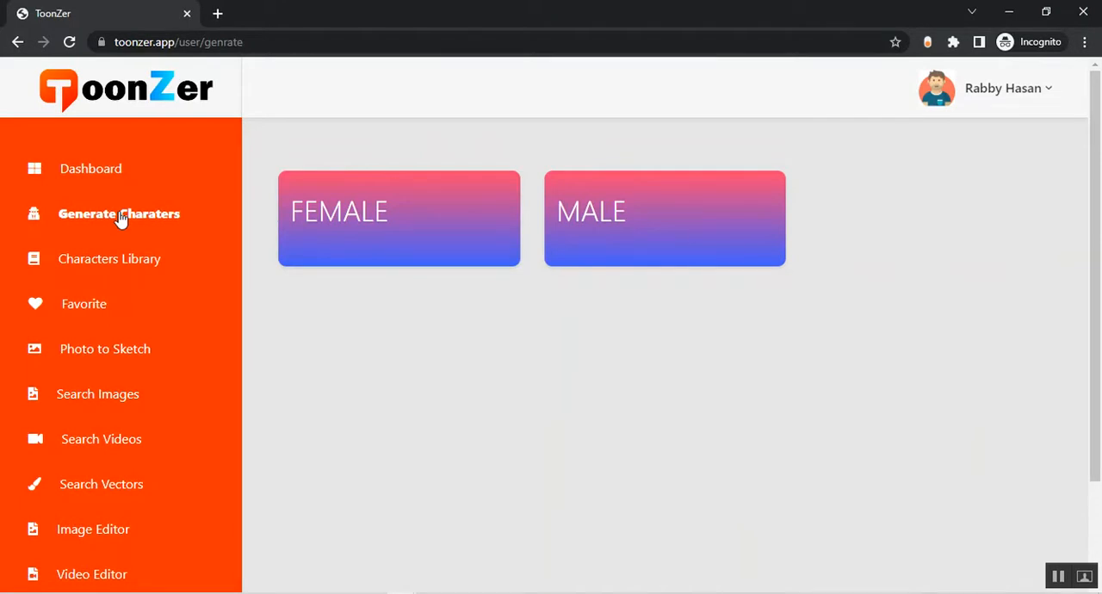
click(665, 212)
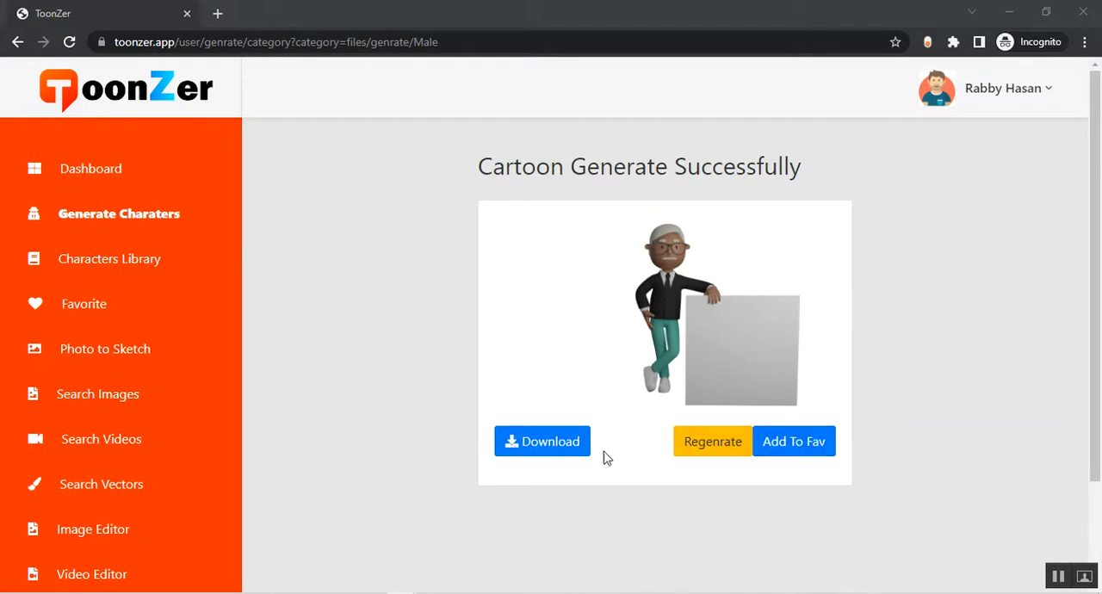
mouse_move(602, 458)
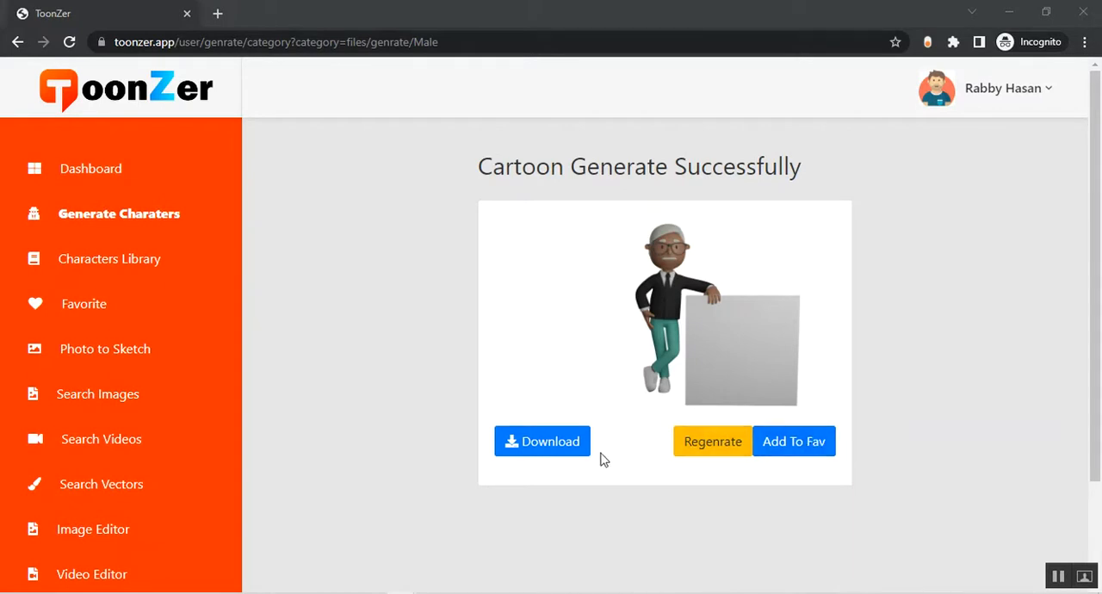
mouse_move(404, 417)
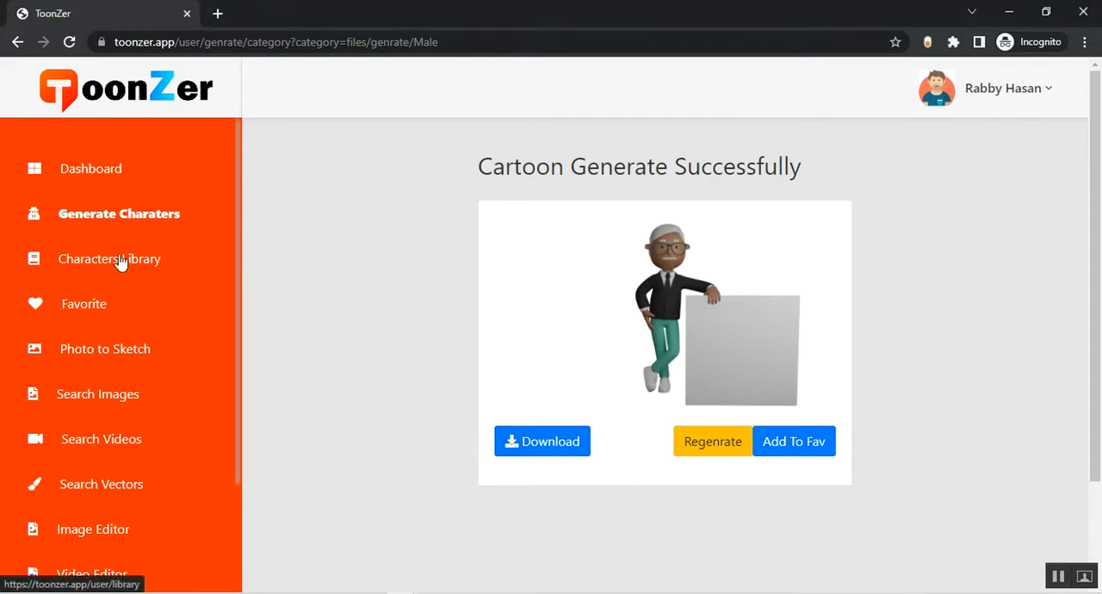
Browse the Characters Library to FAMILY > MEN > WHITE > MAN 1 (HINGE ON)
click(111, 258)
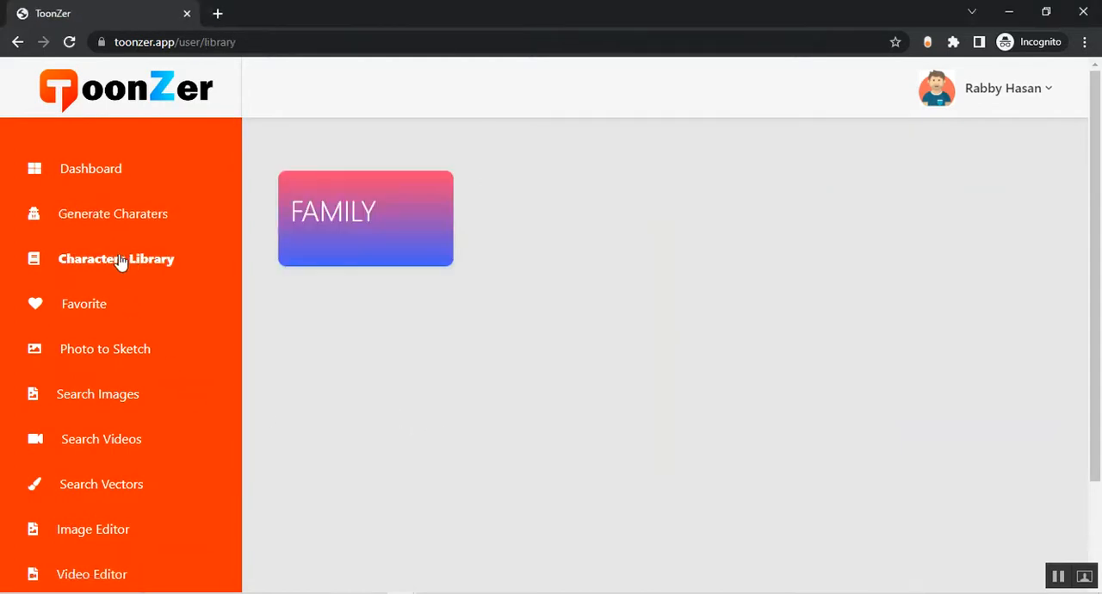
click(365, 217)
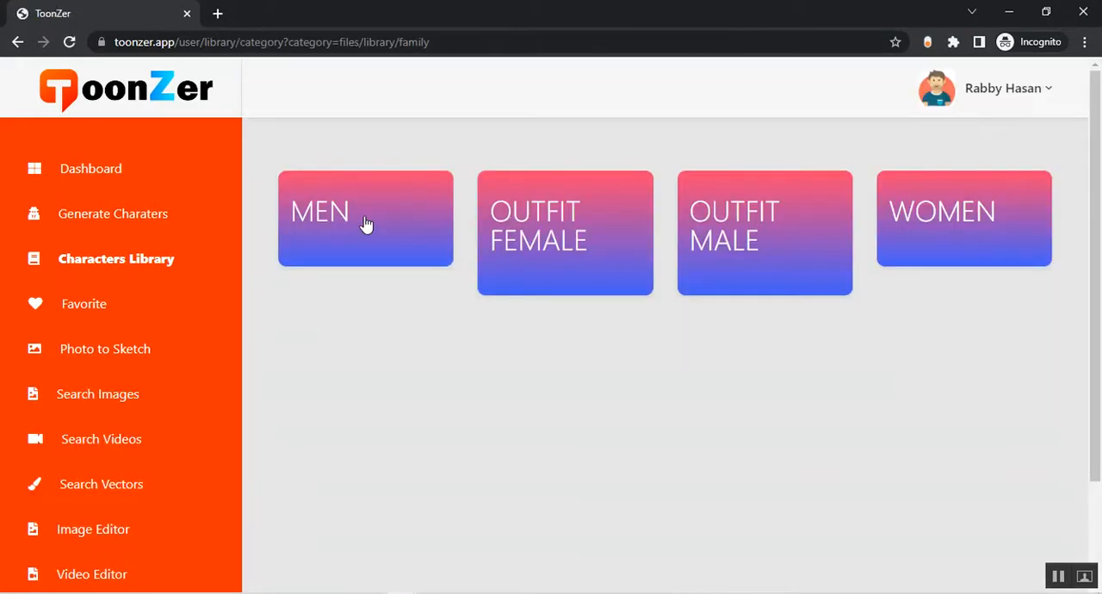
click(366, 217)
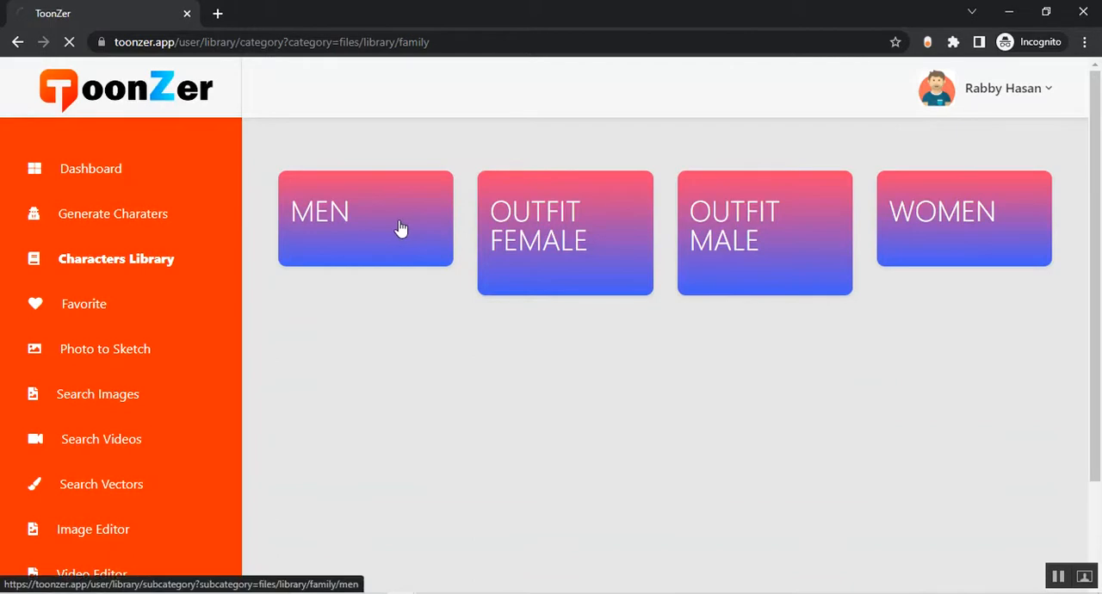
click(365, 217)
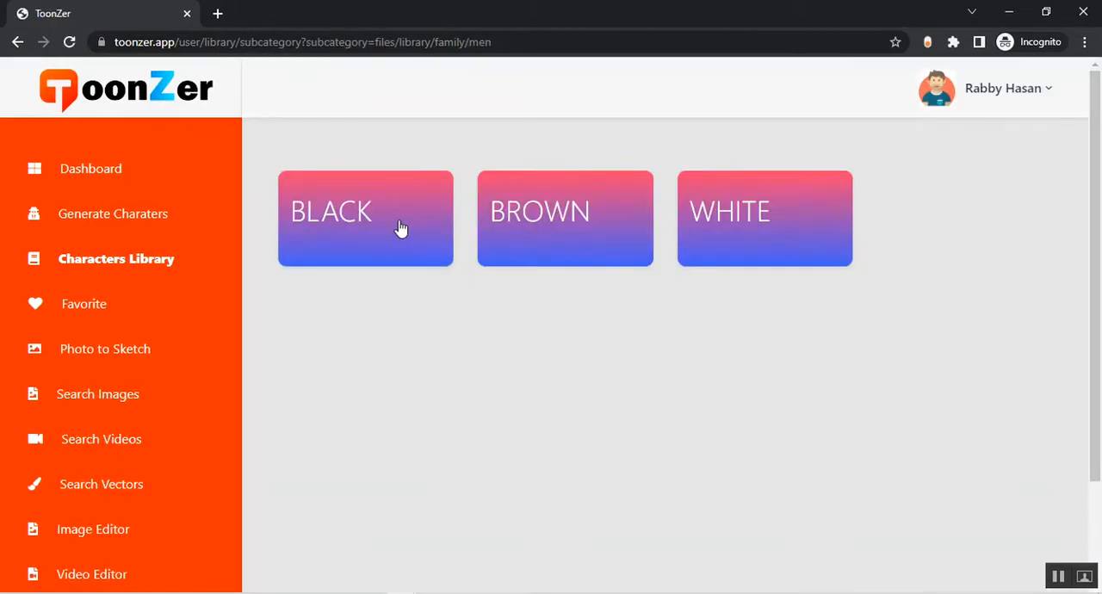
click(765, 217)
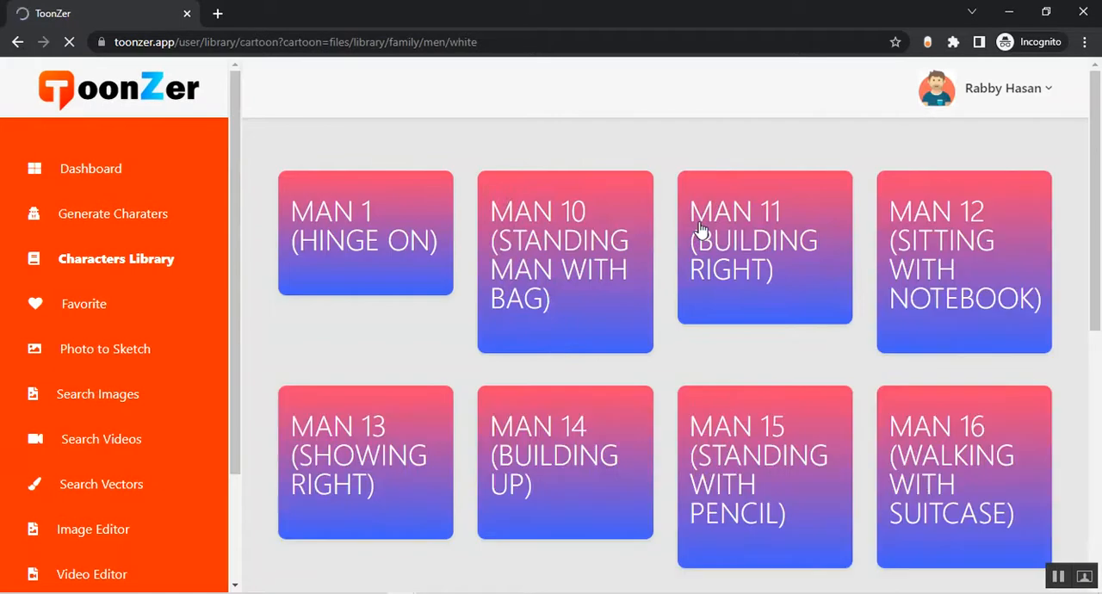
click(365, 235)
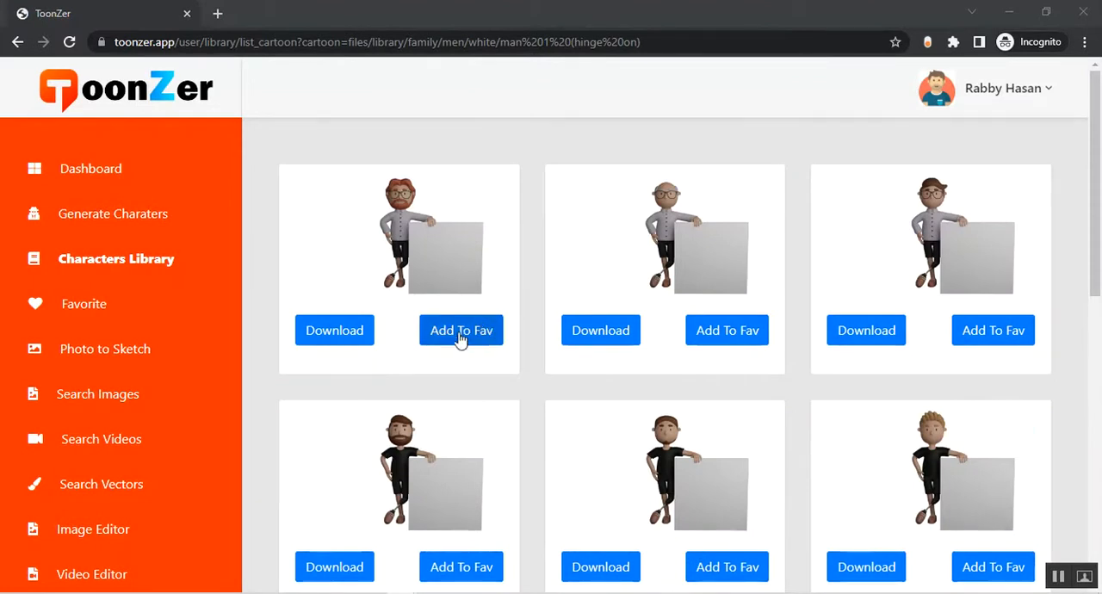
Add the first MAN 1 character to favourites, download it, and view the Favorite list
click(462, 330)
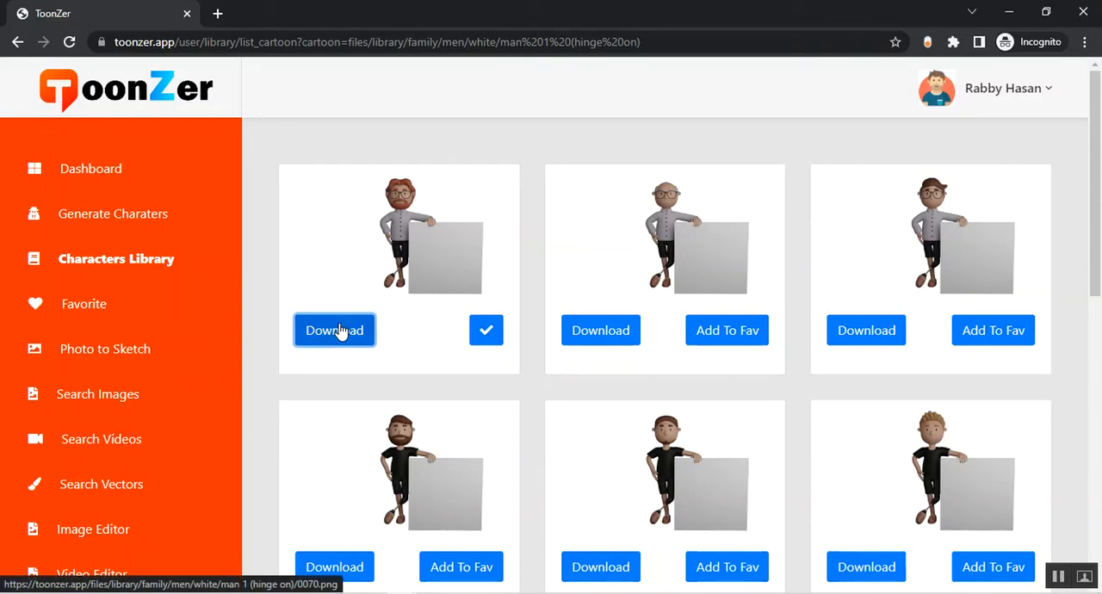
click(335, 331)
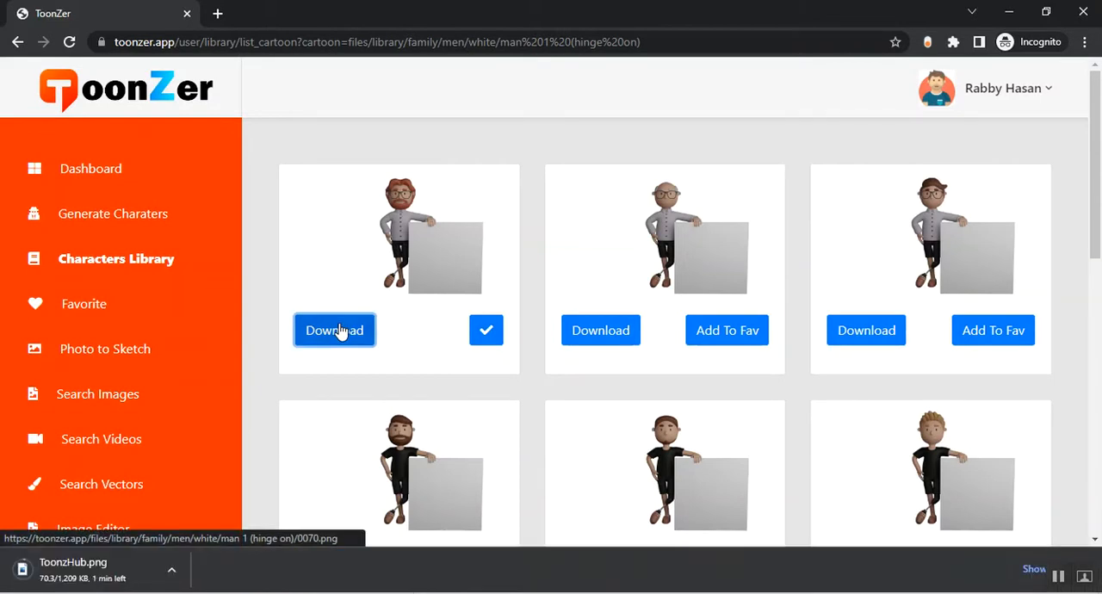
click(86, 303)
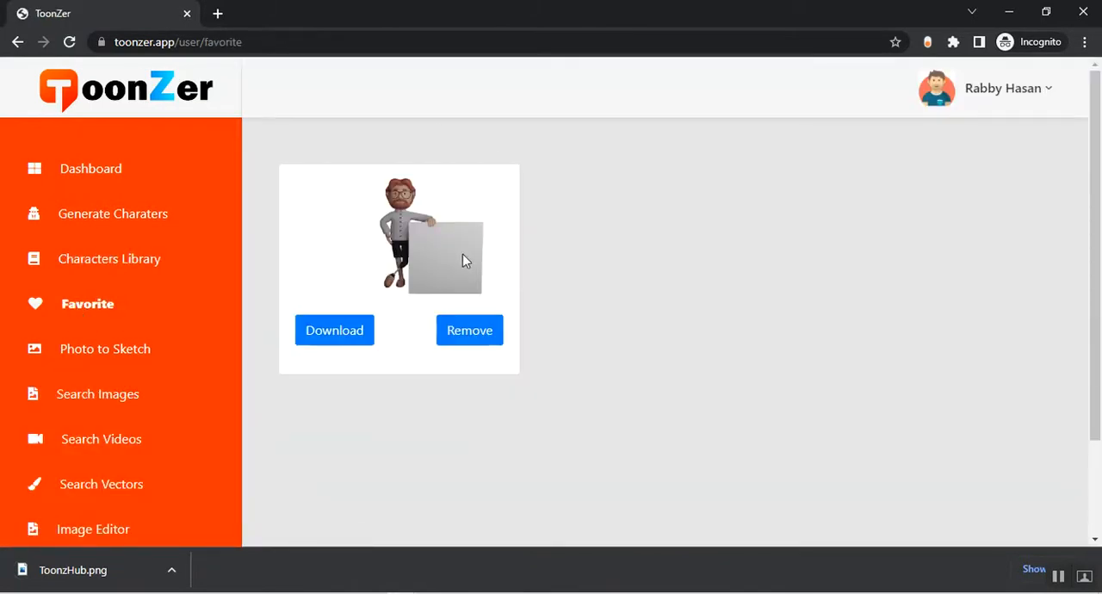
View the Photo to Sketch tool's sample greyscale portrait, then move to Search Images
click(104, 349)
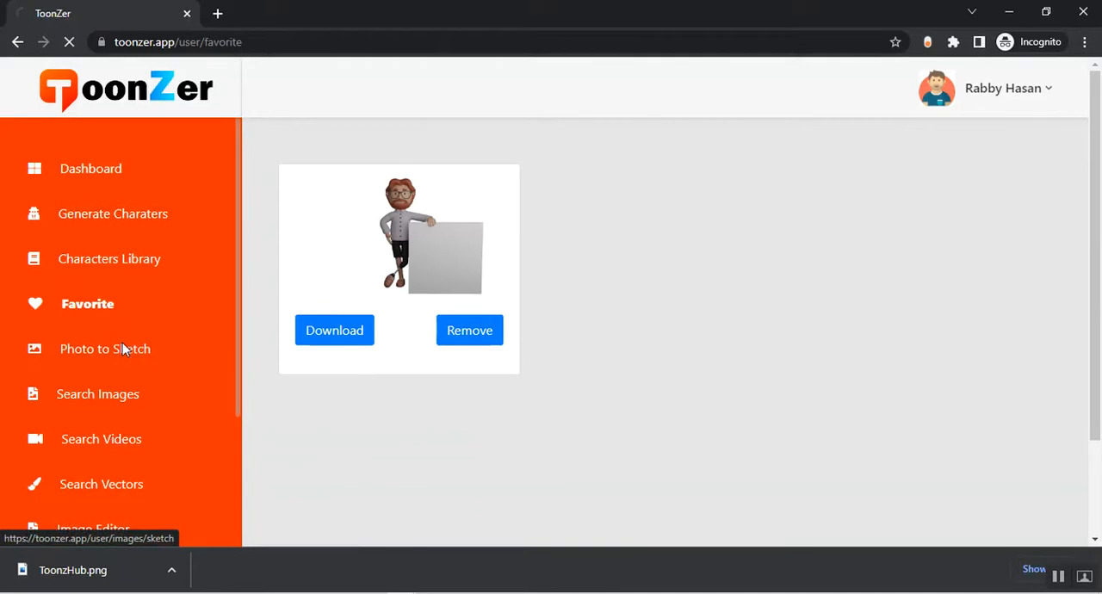
click(103, 349)
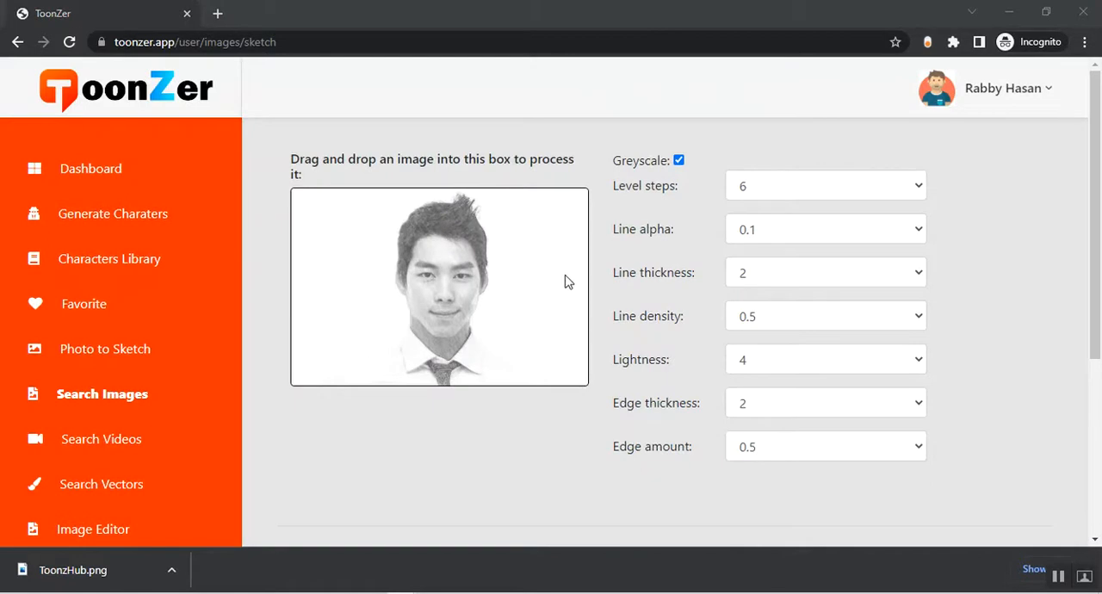
mouse_move(174, 369)
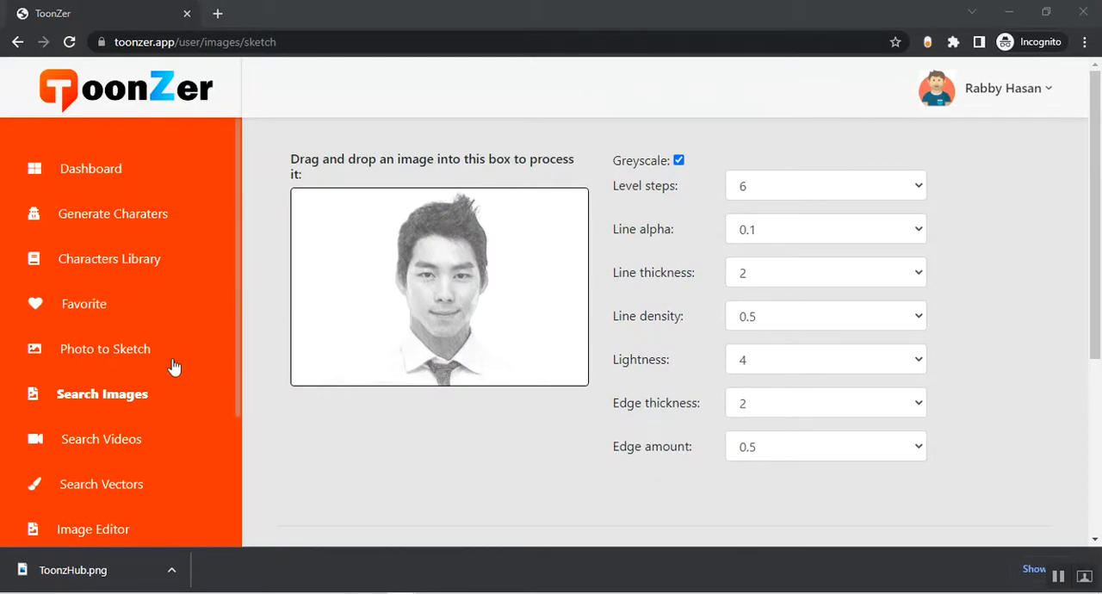
click(102, 393)
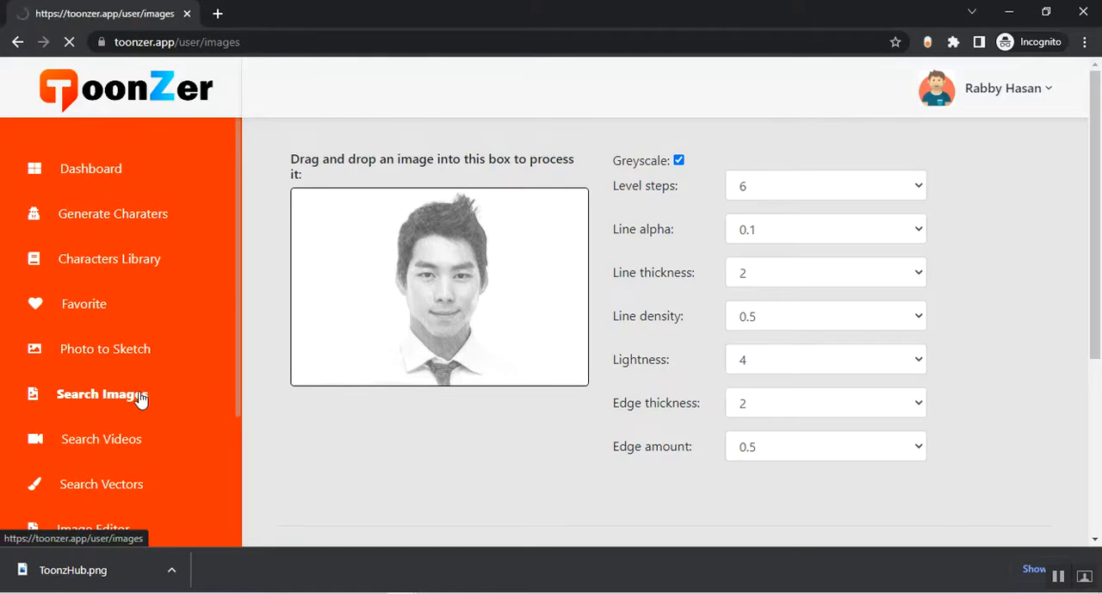
Search stock images for 'cat'
click(102, 393)
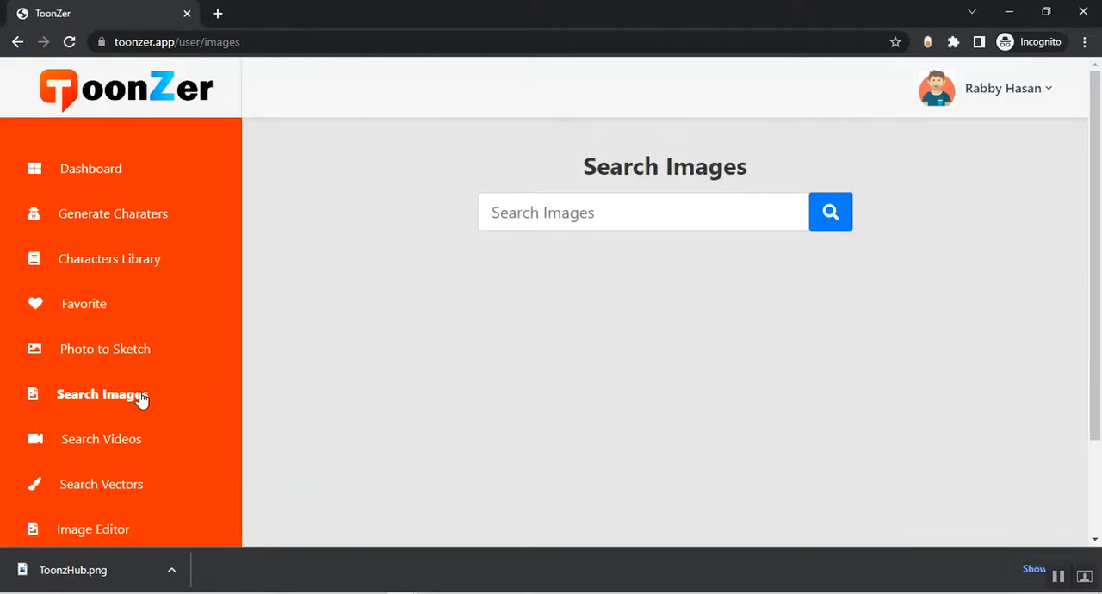
text(cat)
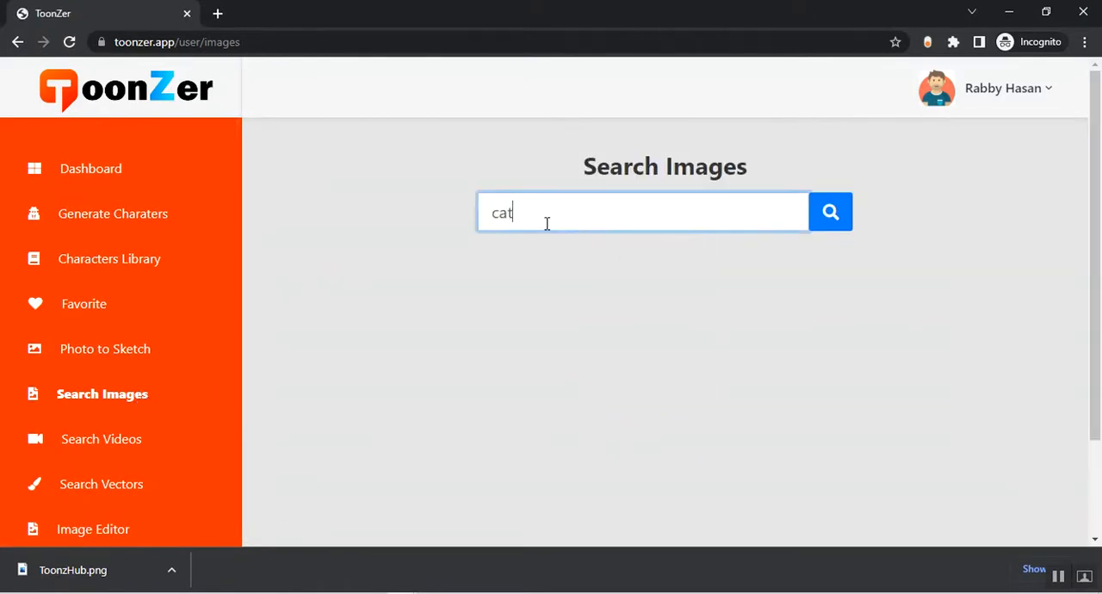
click(830, 212)
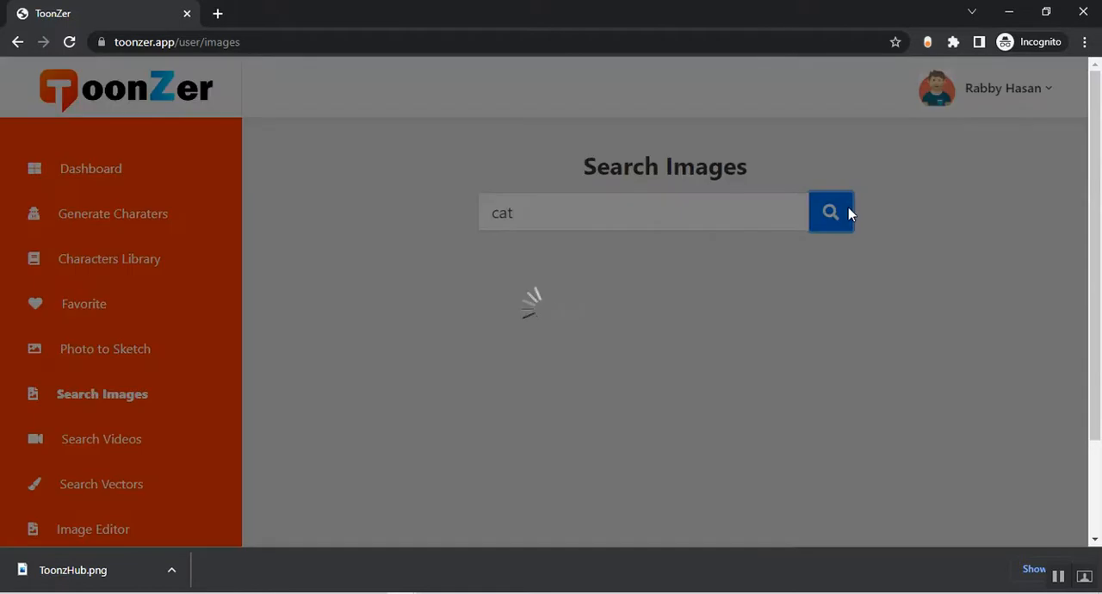
click(830, 212)
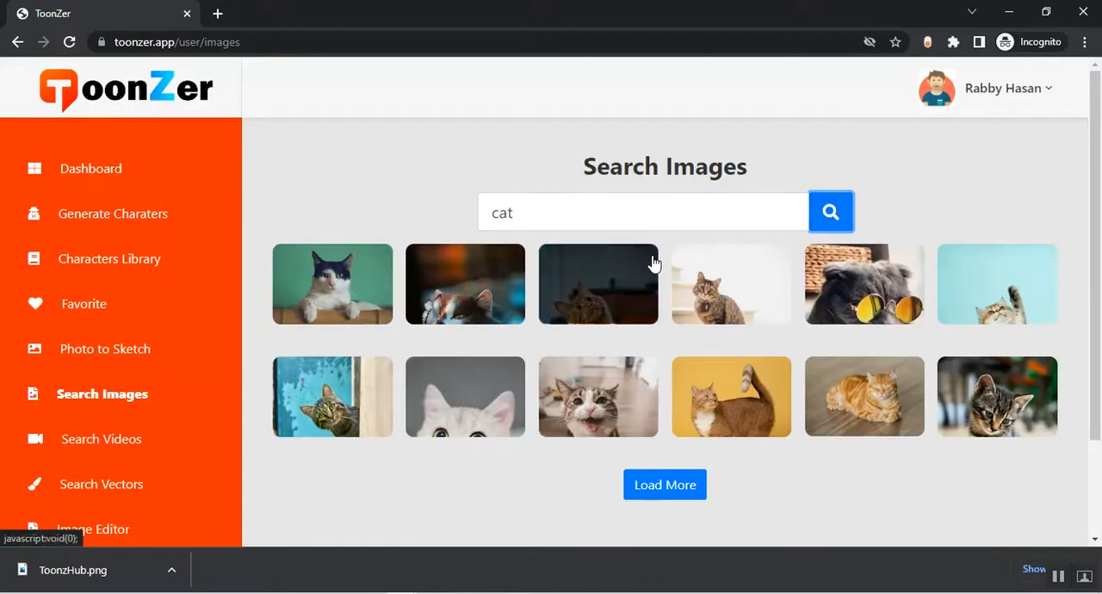
Search stock videos for 'dog'
click(100, 437)
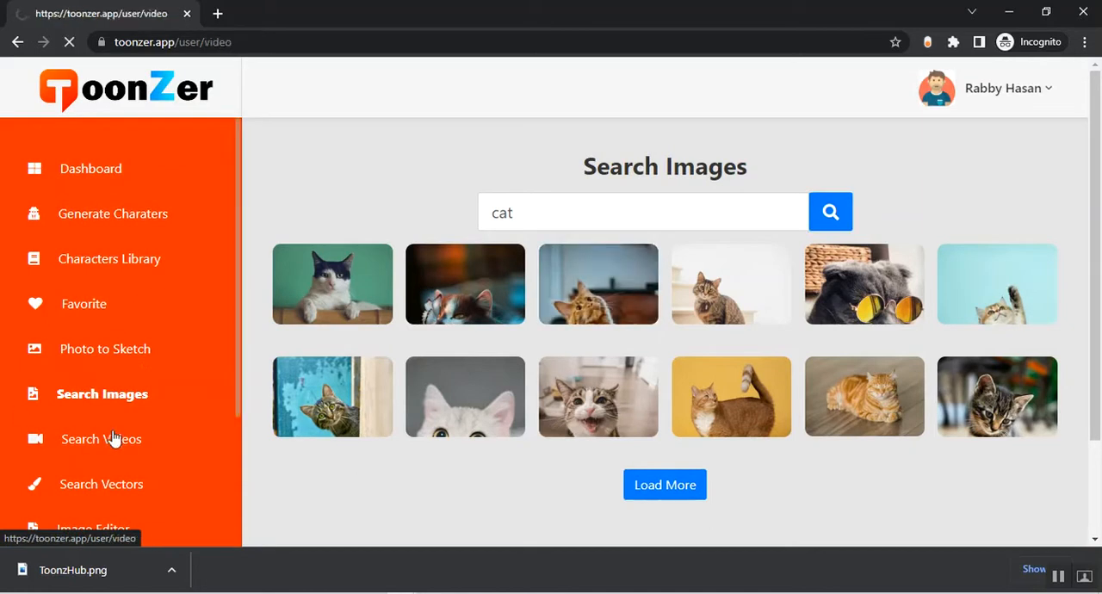
click(100, 439)
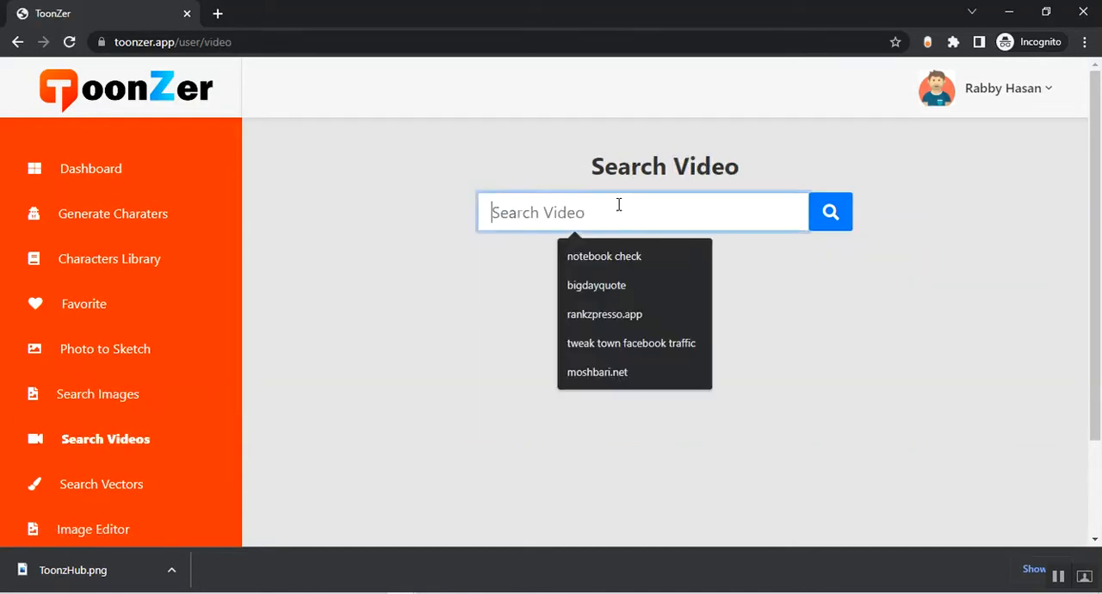
text(dog)
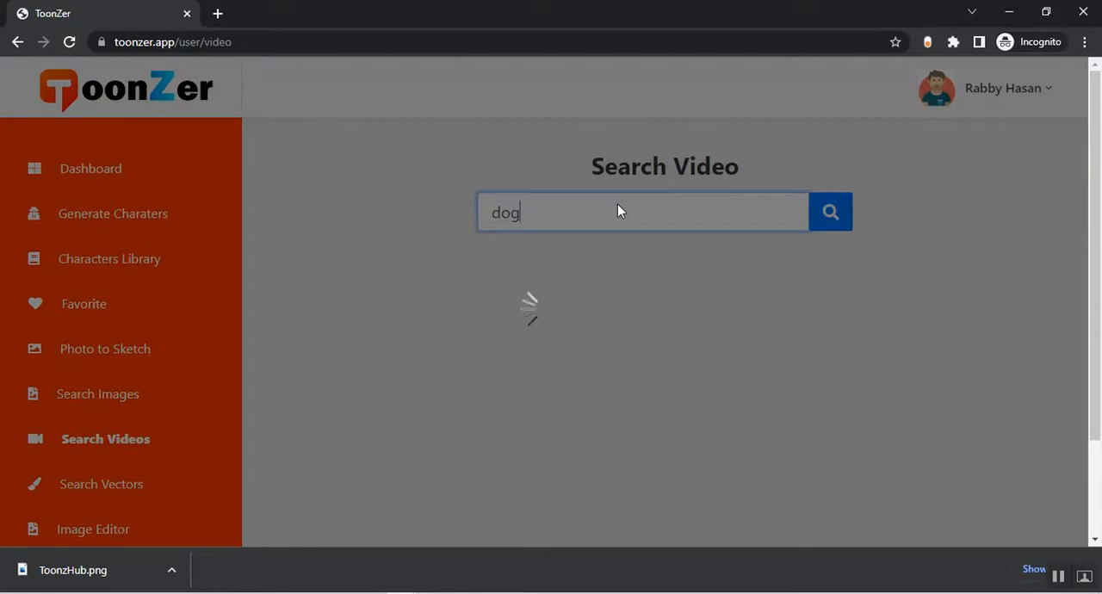
click(830, 212)
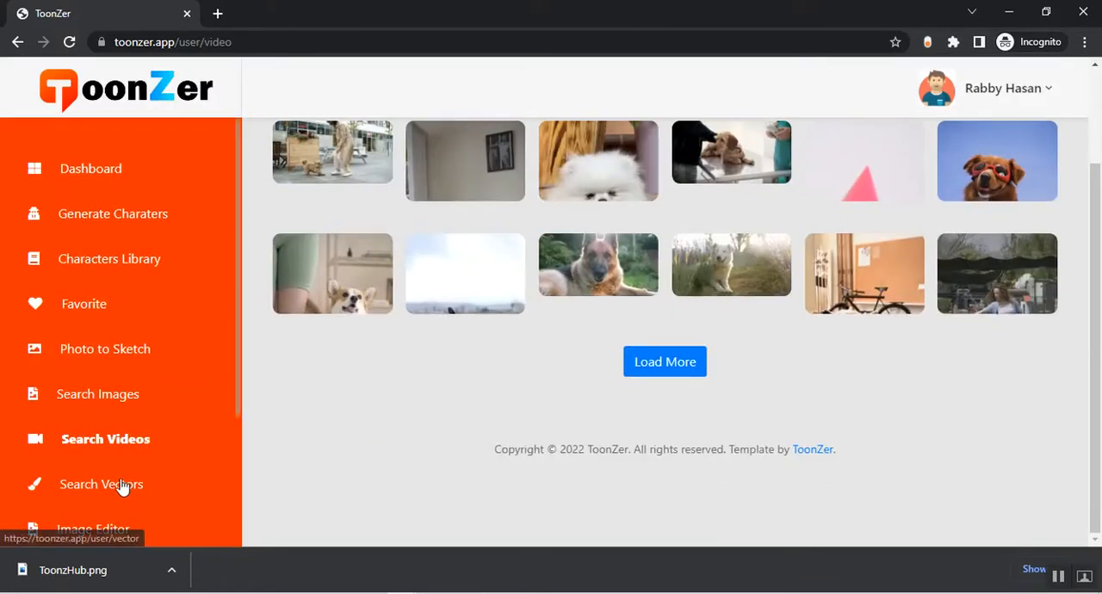
Search vector graphics for 'anim' and show the cartoon animal results
click(100, 484)
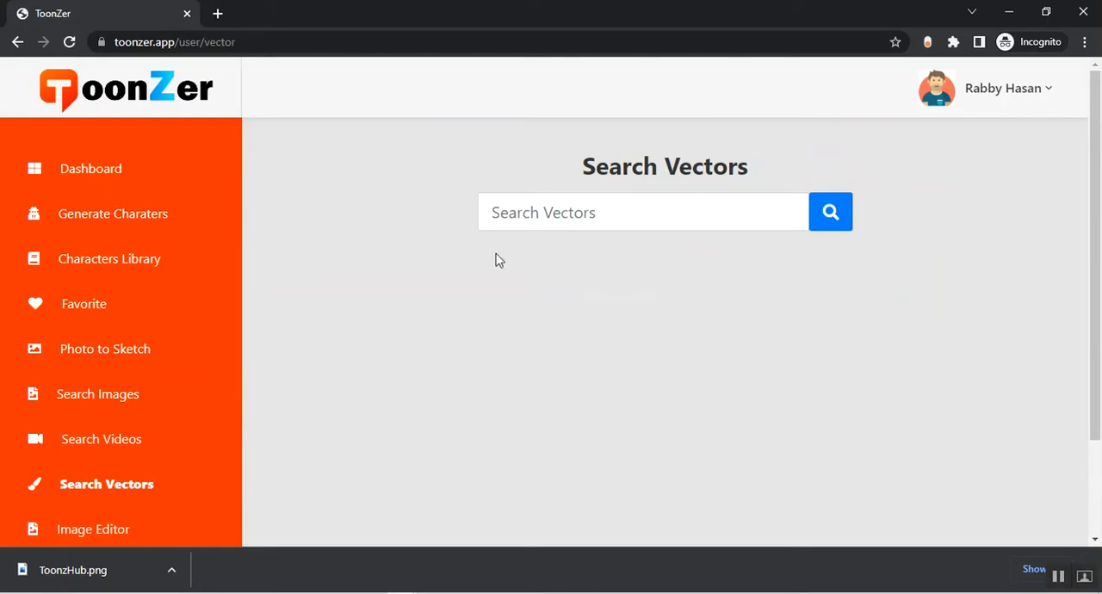
text(animal)
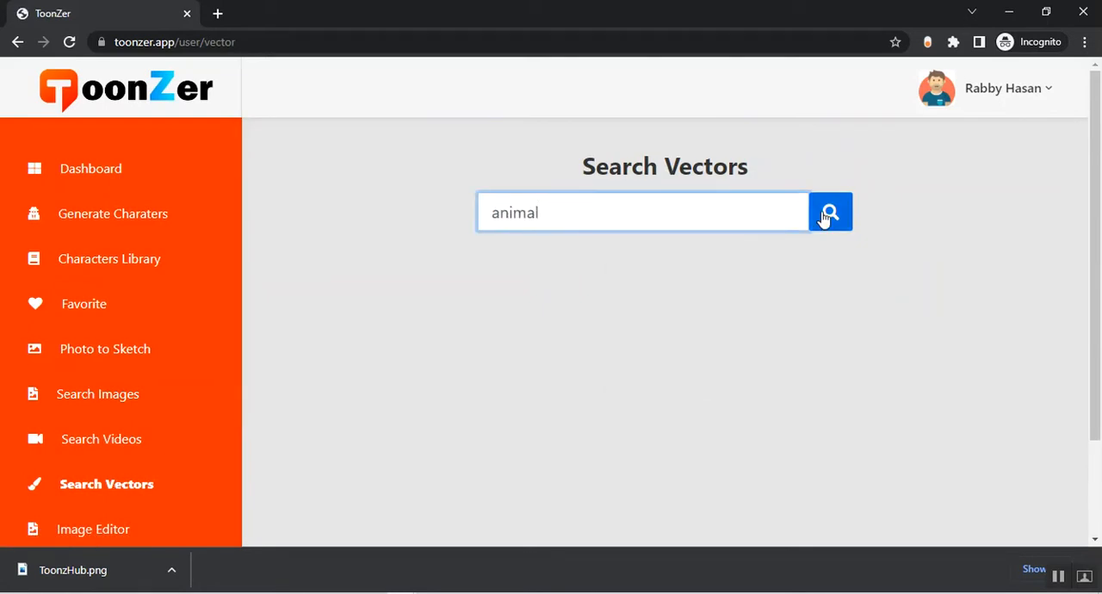
click(830, 213)
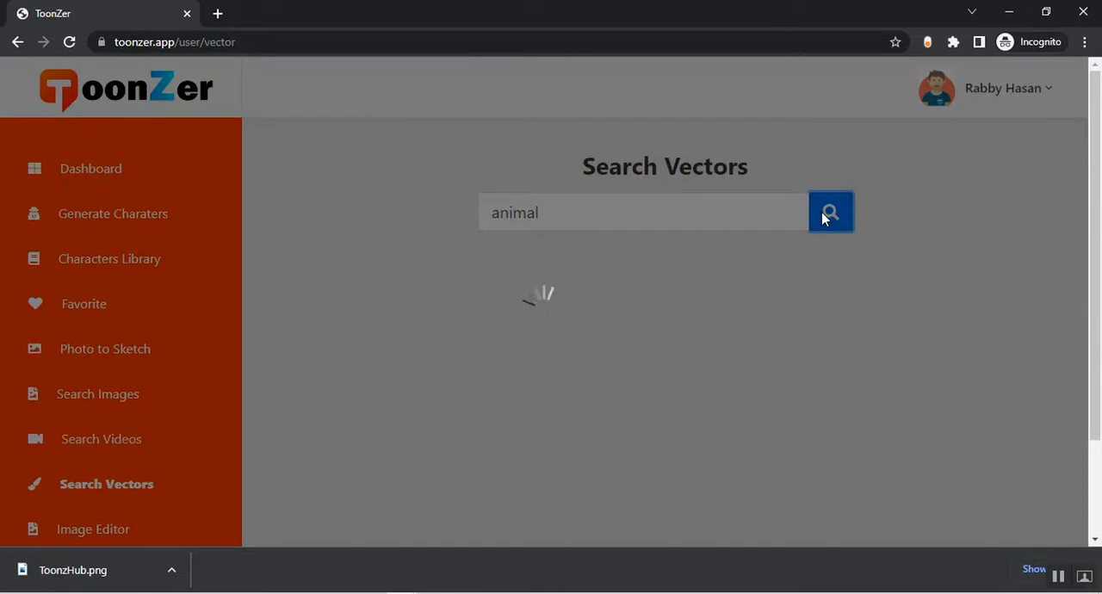
click(830, 212)
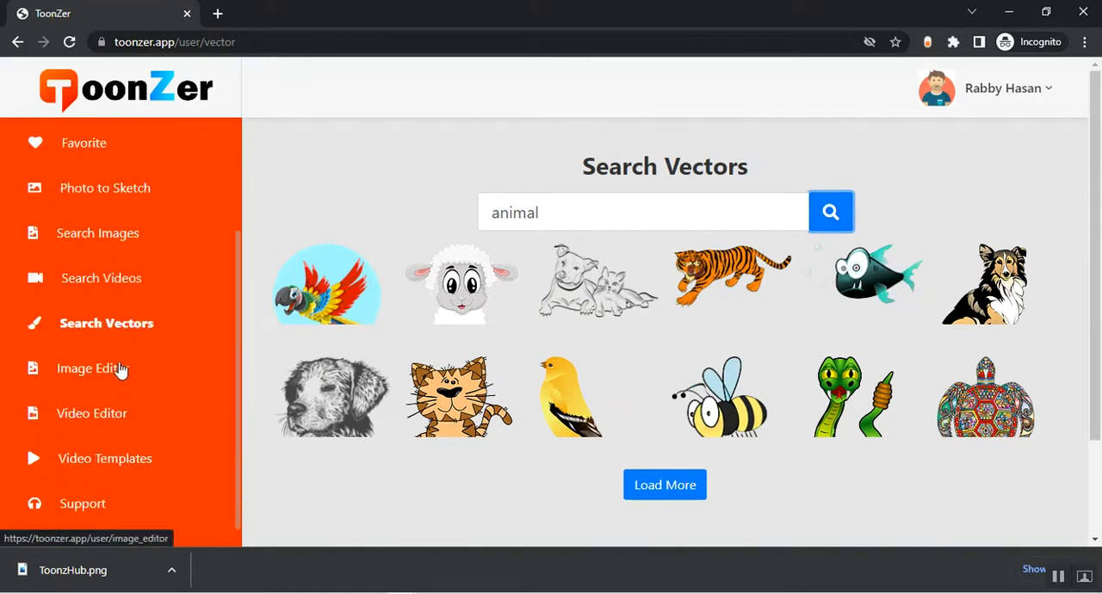
Review the Image Editor tools, then show the Video Editor downloads for Windows, Mac and Linux
click(93, 368)
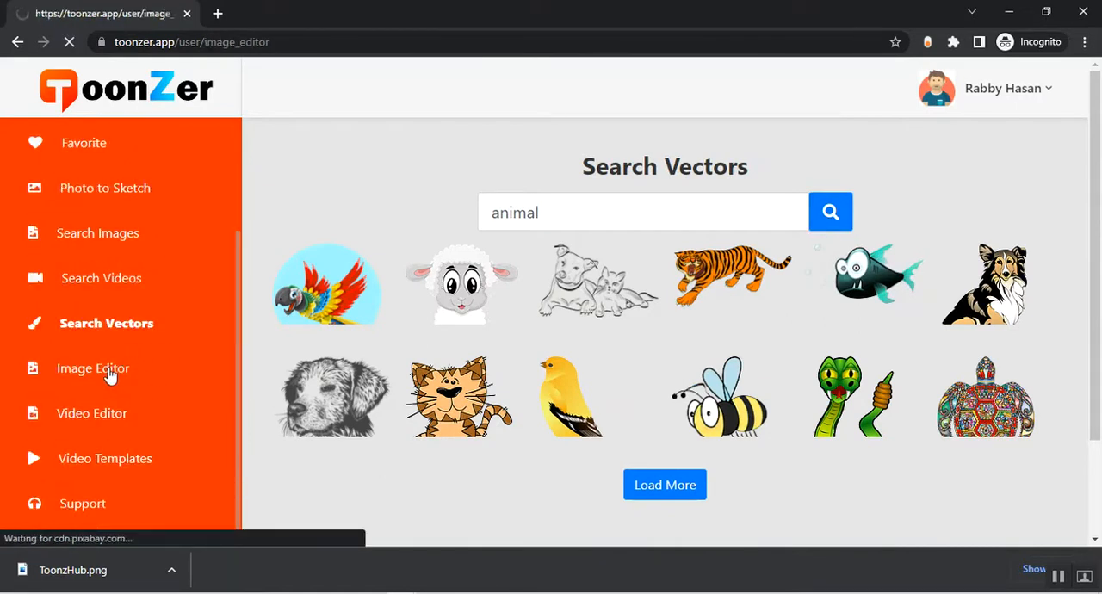
click(93, 369)
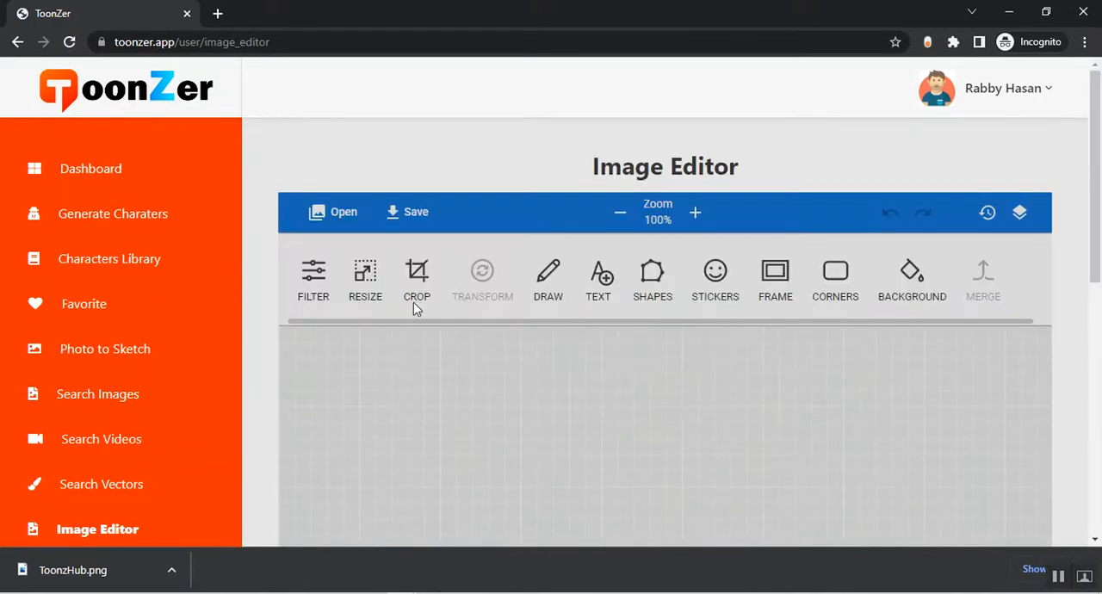
mouse_move(634, 314)
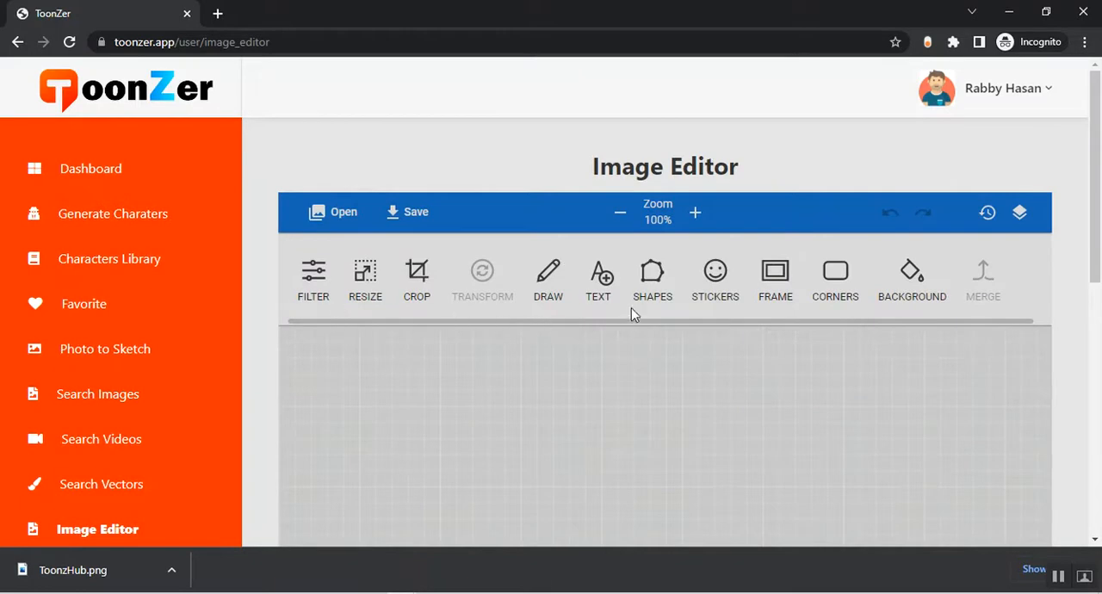
scroll(down, 3)
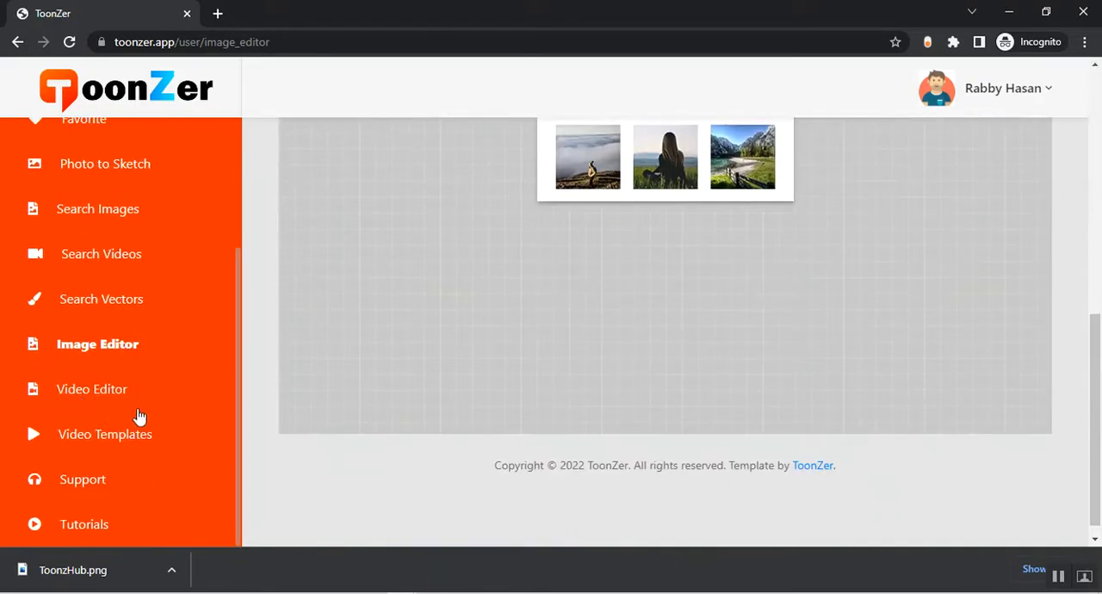
click(91, 390)
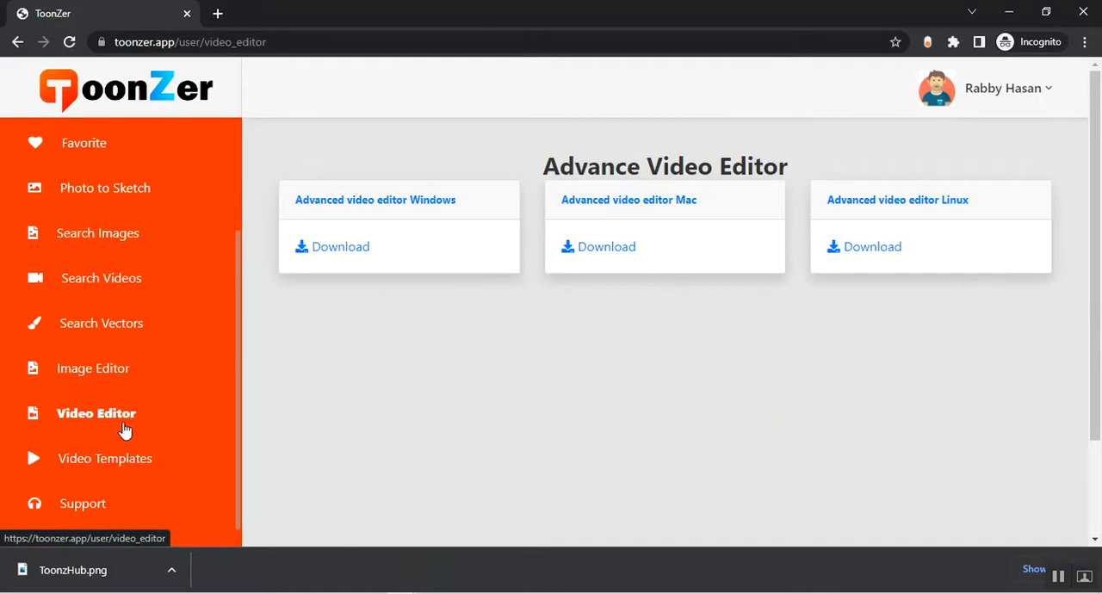
mouse_move(124, 458)
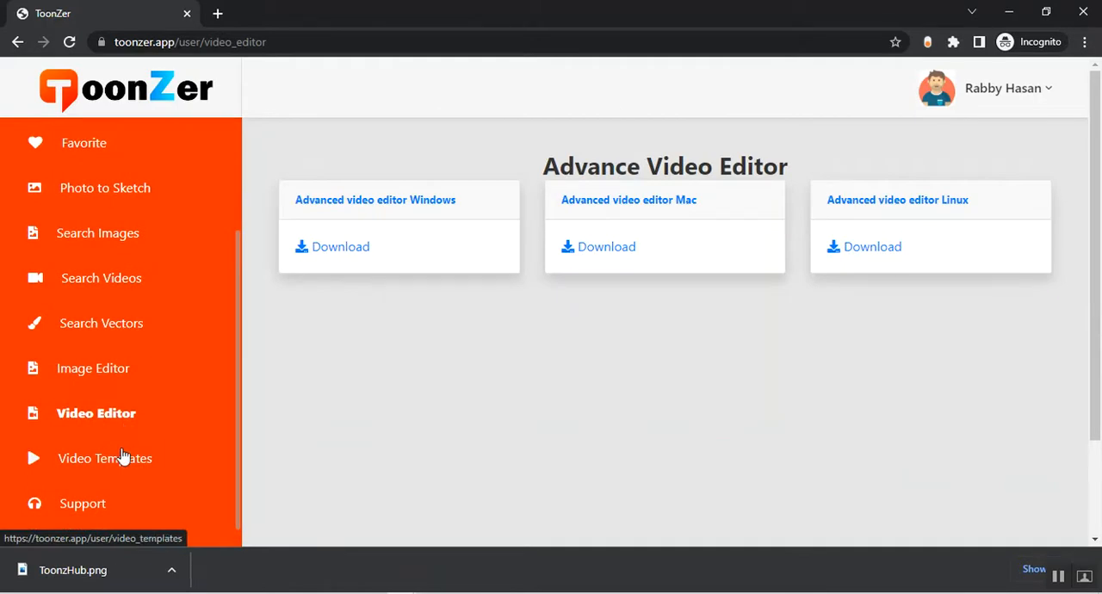
Browse the Video Templates categories, then return to the Dashboard welcome page
click(103, 458)
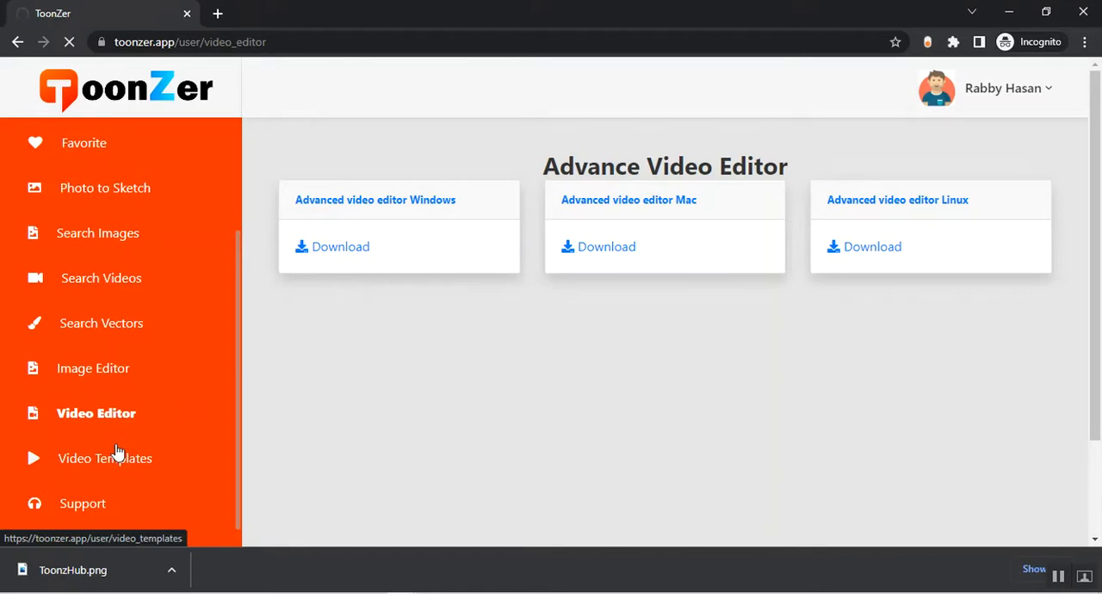
click(103, 458)
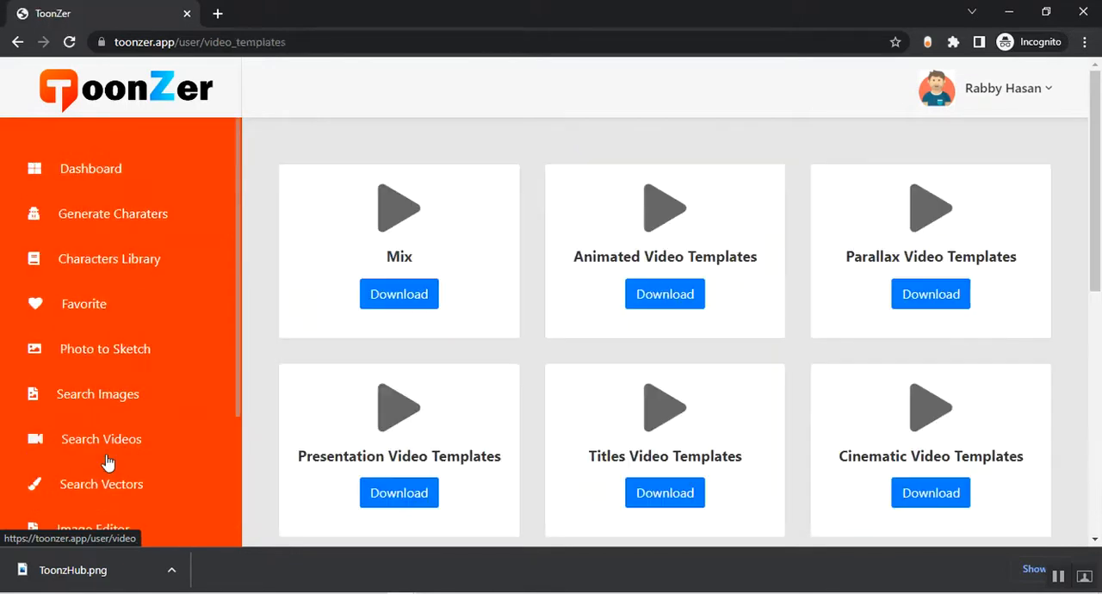
scroll(down, 3)
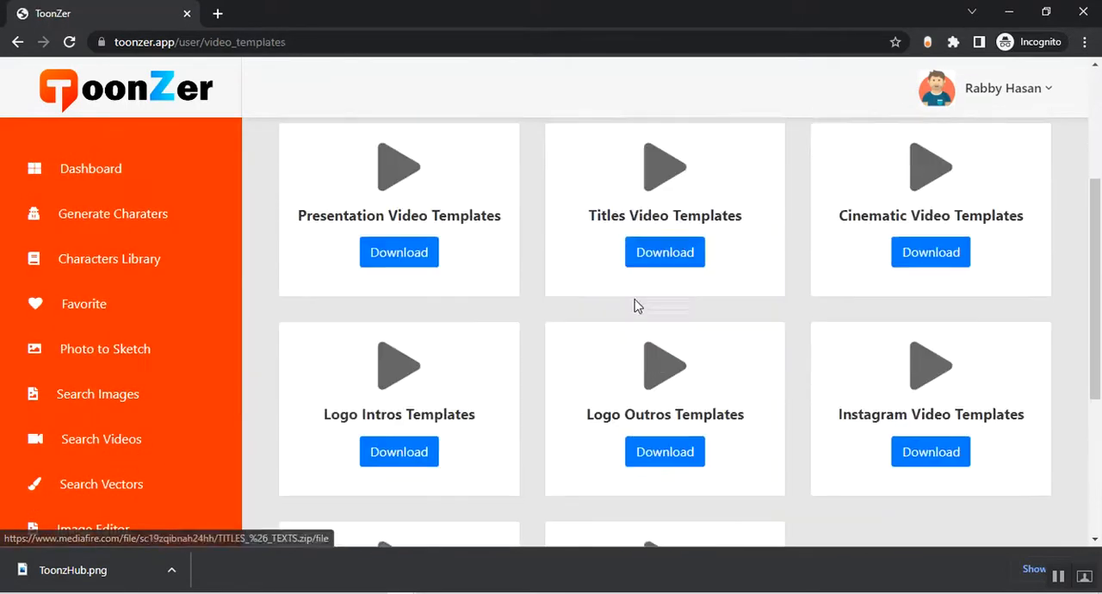
scroll(down, 3)
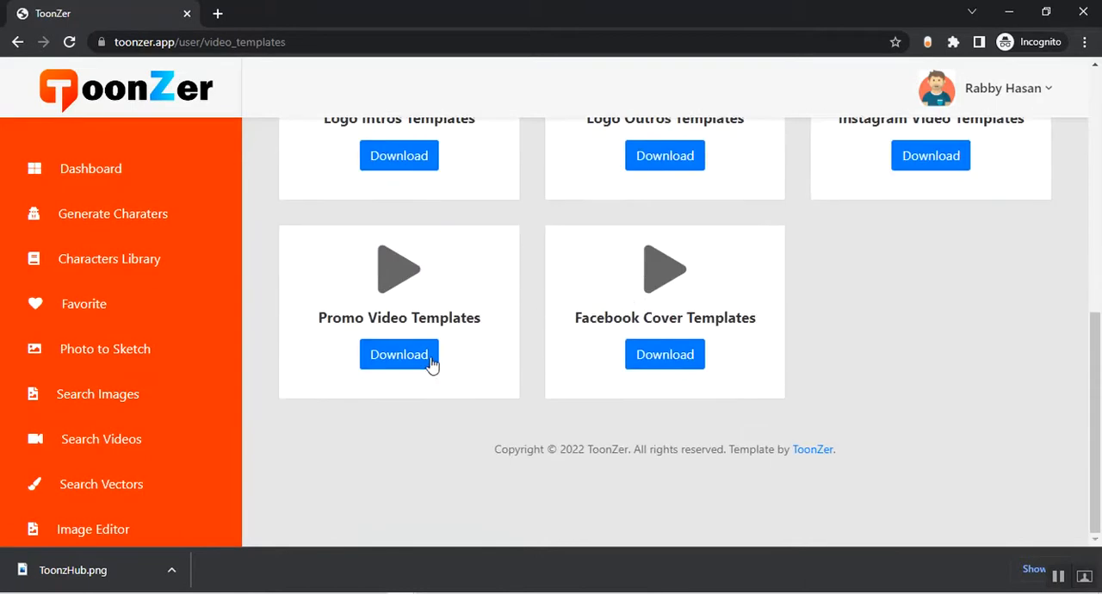
scroll(down, 3)
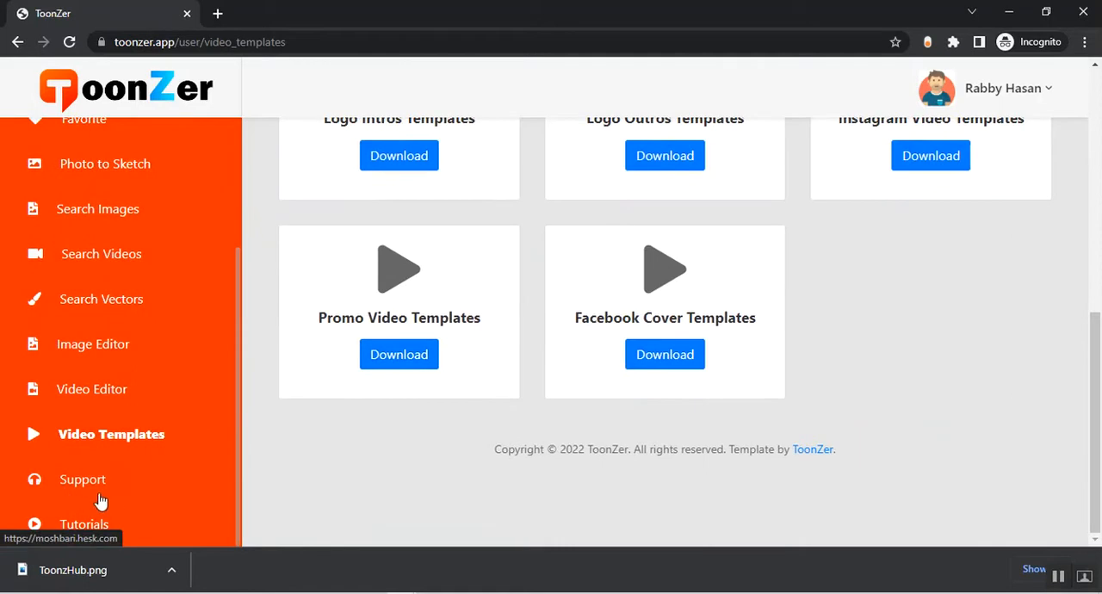
mouse_move(90, 498)
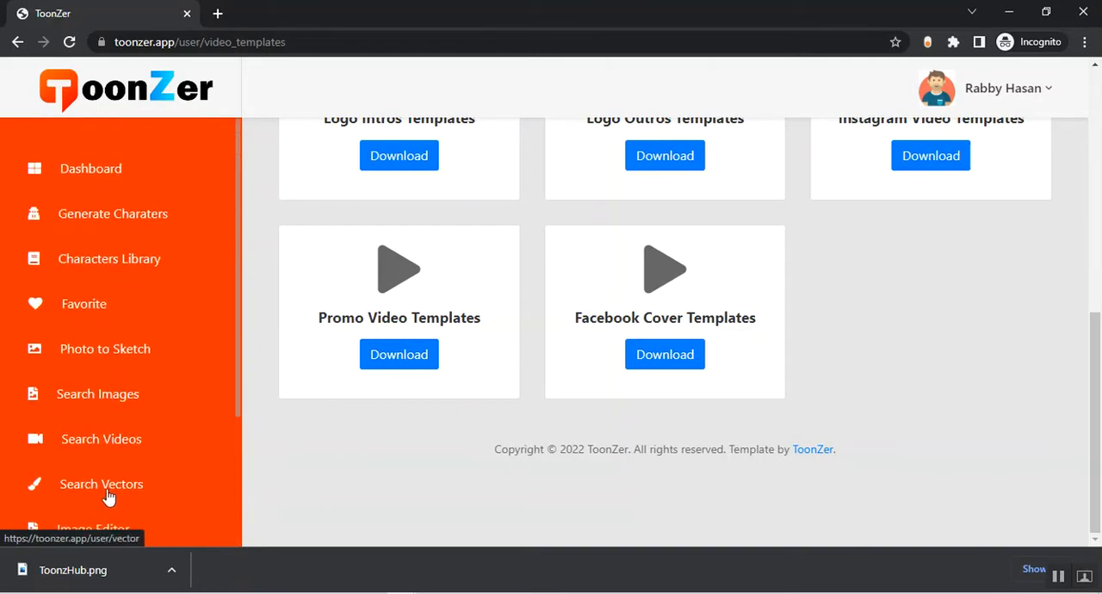
click(89, 167)
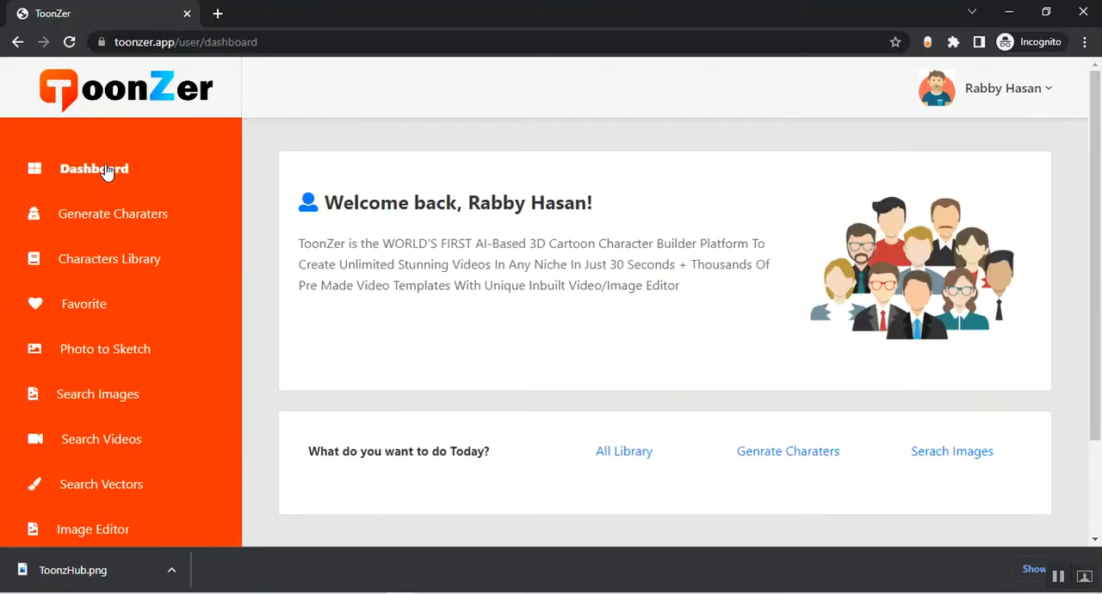